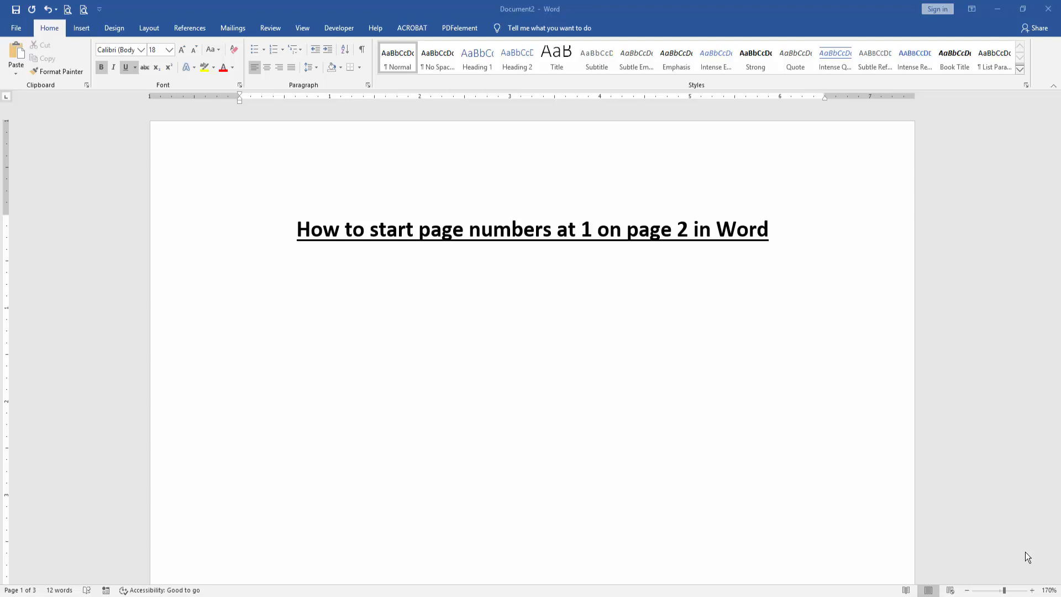
{"action": "mouse_move", "coordinate": [915, 443]}
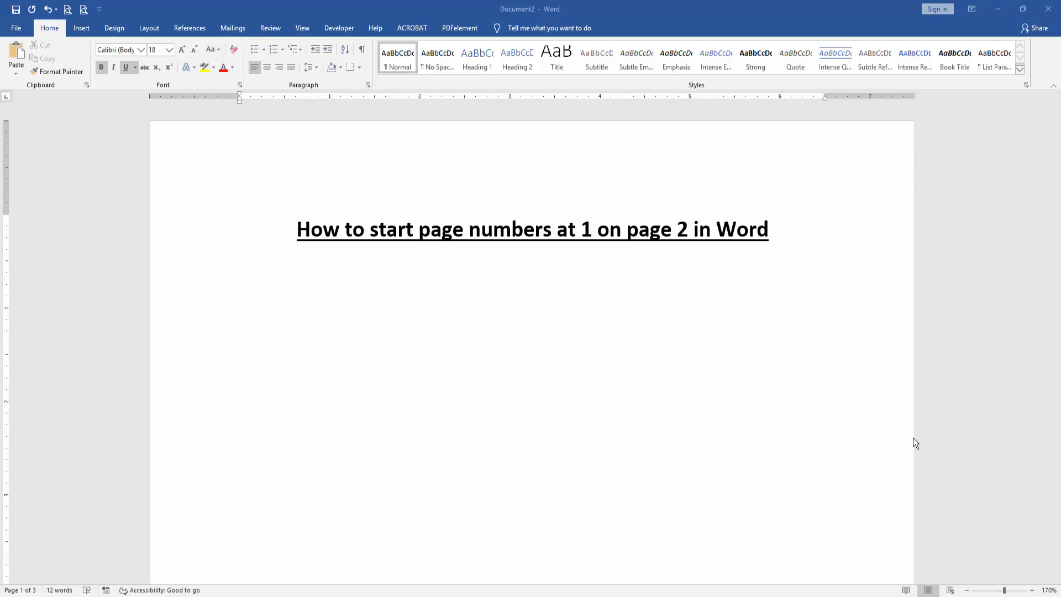
{"action": "mouse_move", "coordinate": [436, 293]}
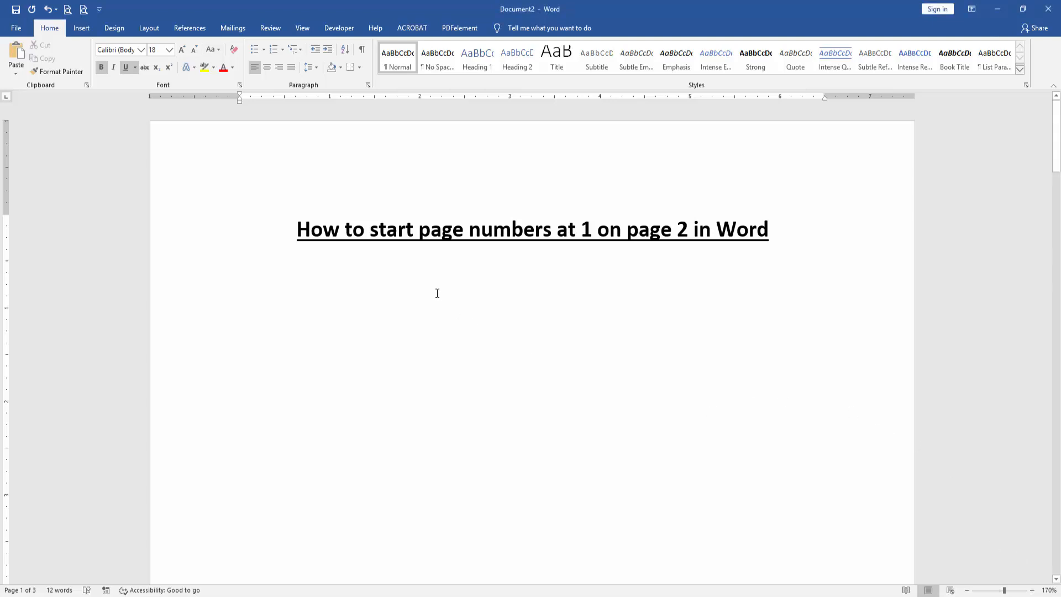
Step: Insert a Next Page section break after the title via Layout > Breaks
{"action": "left_click", "coordinate": [148, 28]}
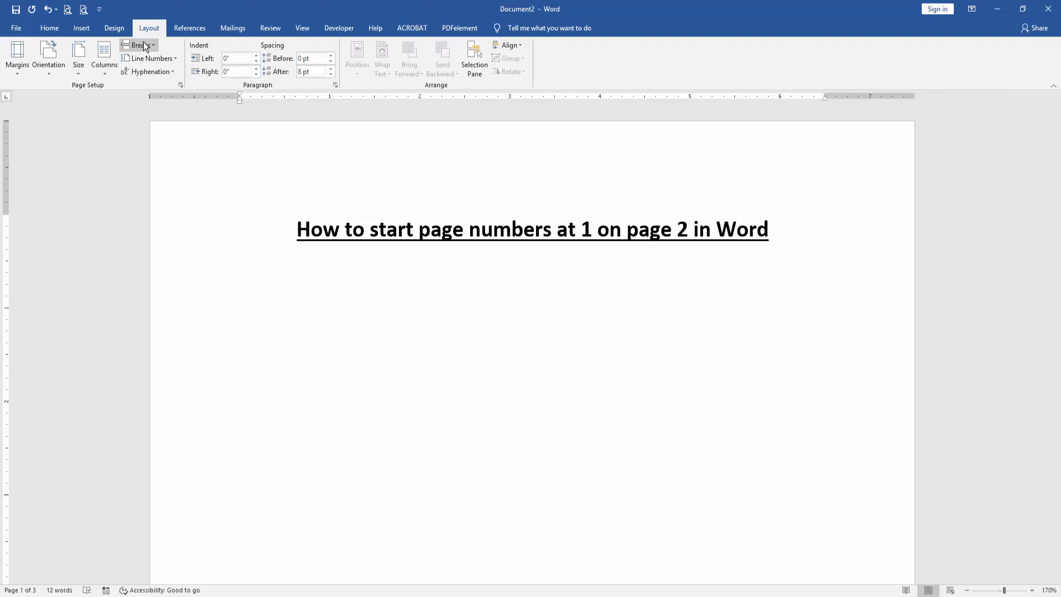
{"action": "left_click", "coordinate": [138, 45]}
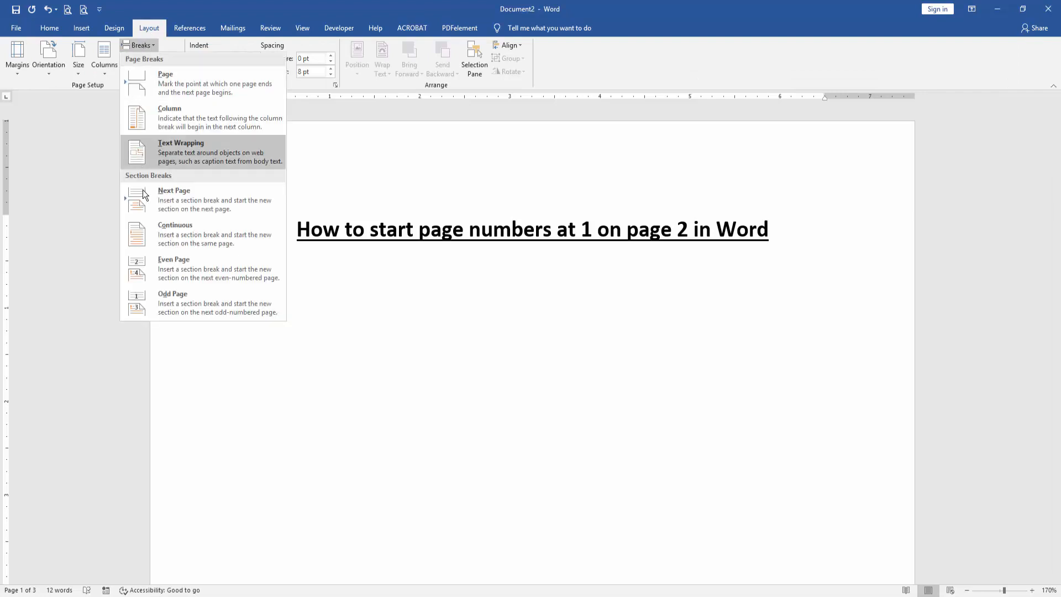
{"action": "left_click", "coordinate": [173, 190]}
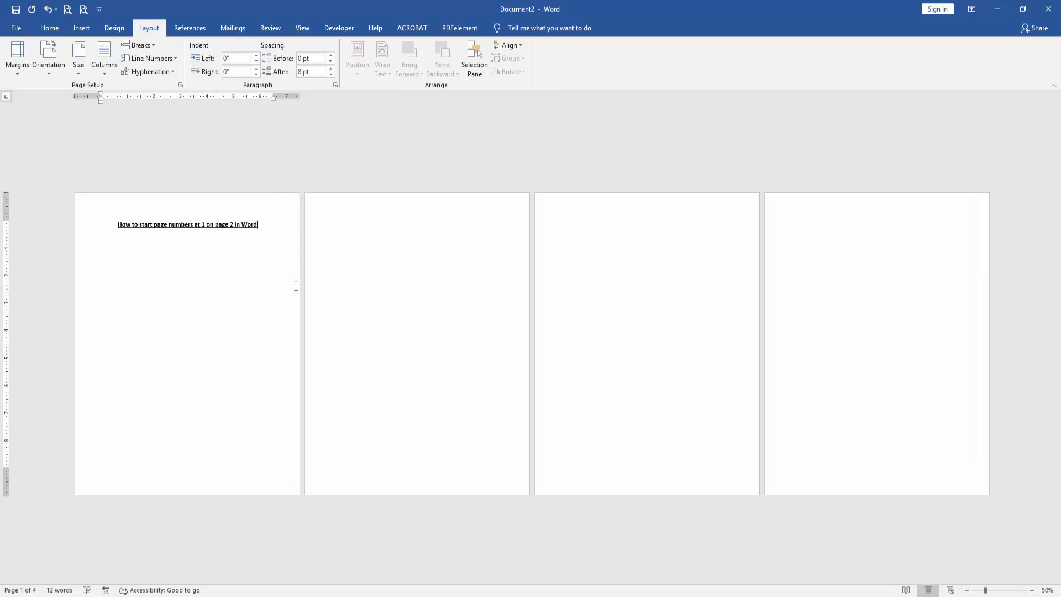
Step: Add Plain Number 2 page numbers centred at the top of every page
{"action": "left_click", "coordinate": [80, 28]}
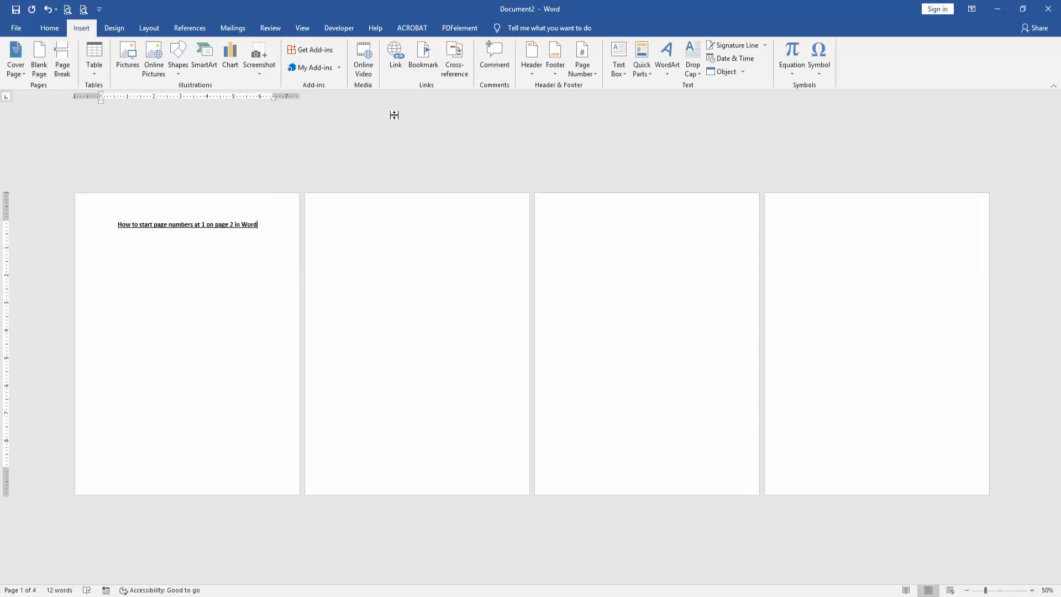
{"action": "left_click", "coordinate": [582, 57]}
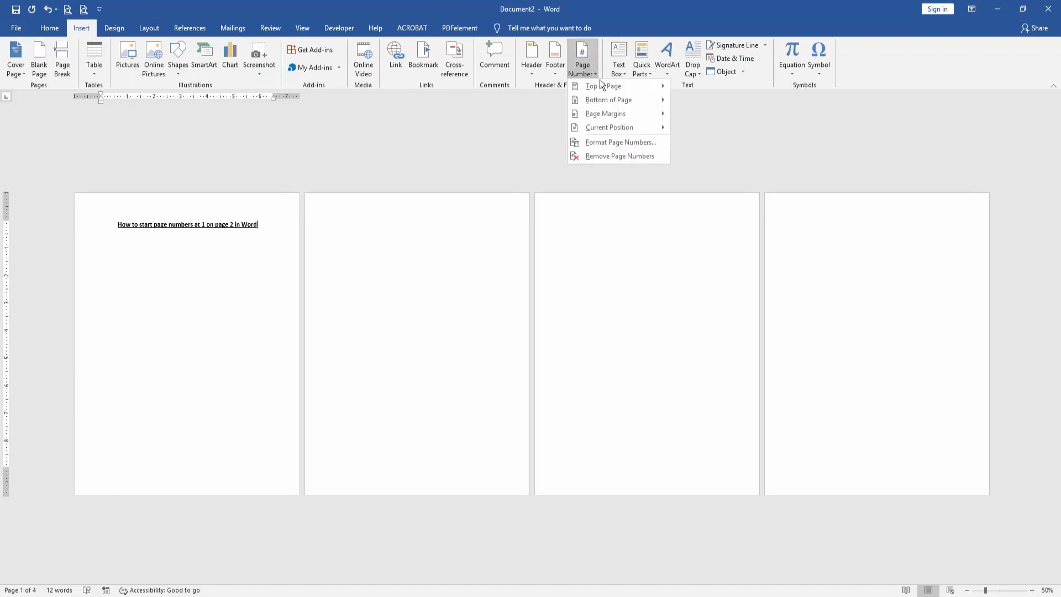
{"action": "left_click", "coordinate": [602, 87]}
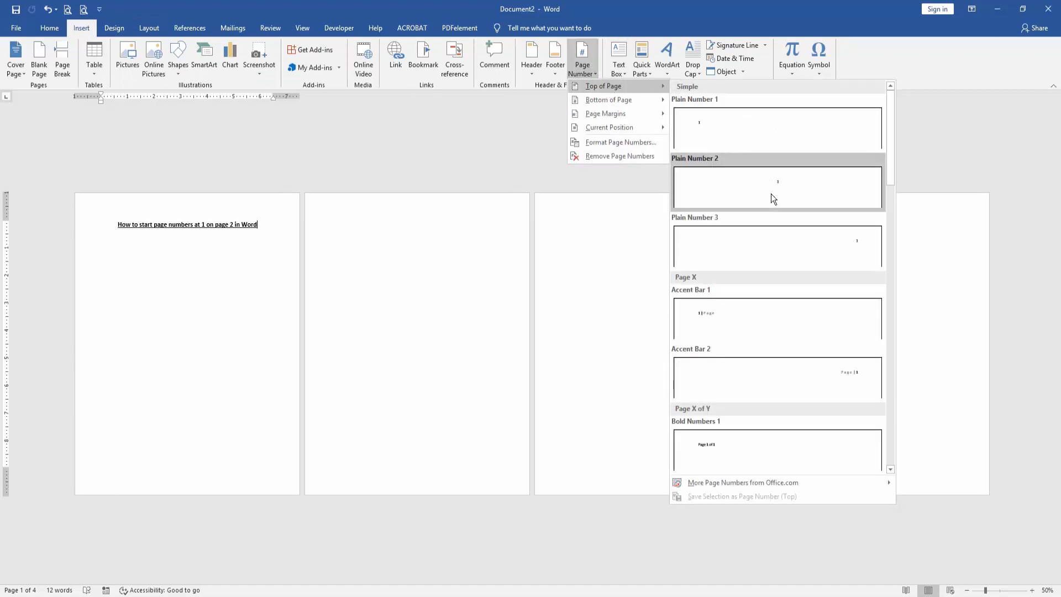
{"action": "left_click", "coordinate": [777, 188]}
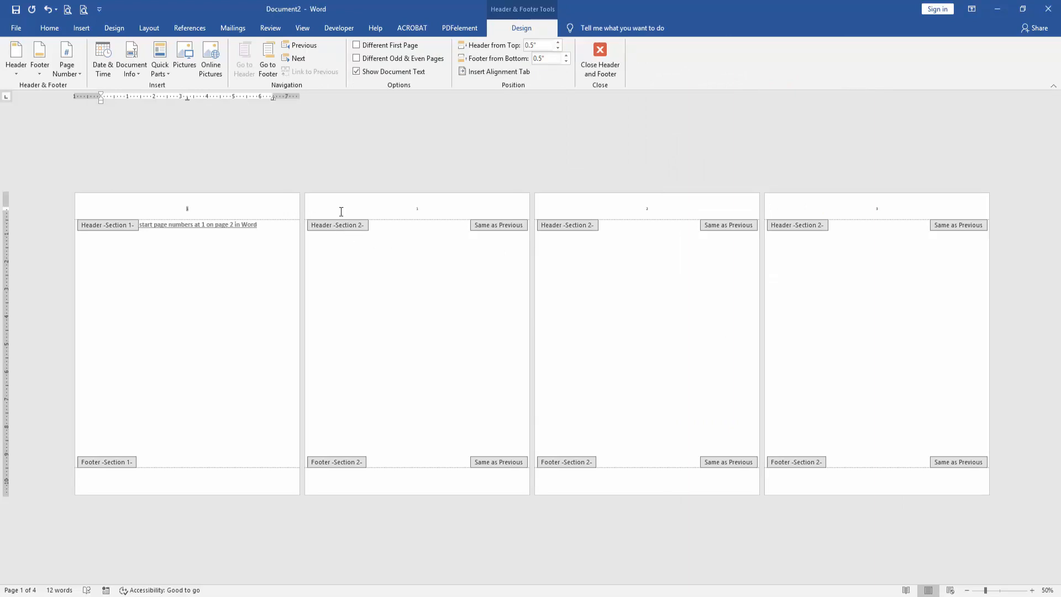
Step: Turn off Link to Previous for the page 2 (section 2) header
{"action": "left_click", "coordinate": [416, 206]}
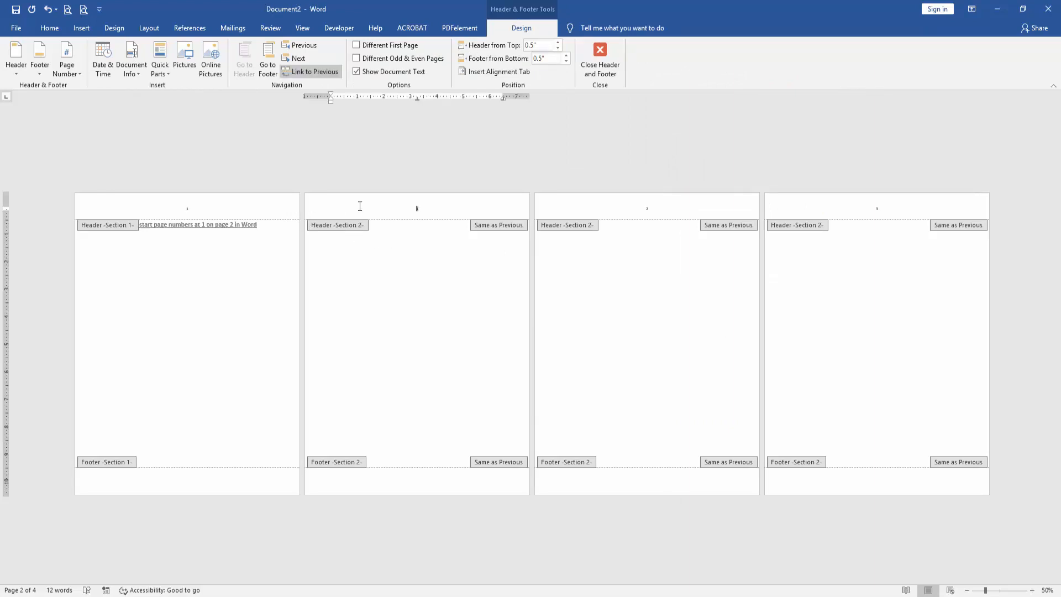
{"action": "left_click", "coordinate": [314, 71]}
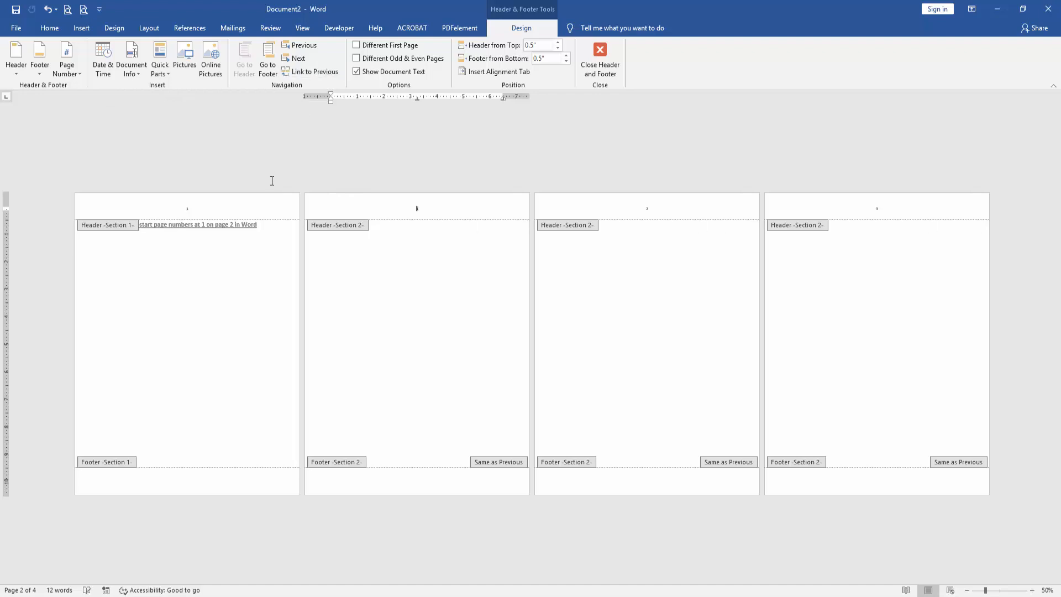
{"action": "mouse_move", "coordinate": [268, 157]}
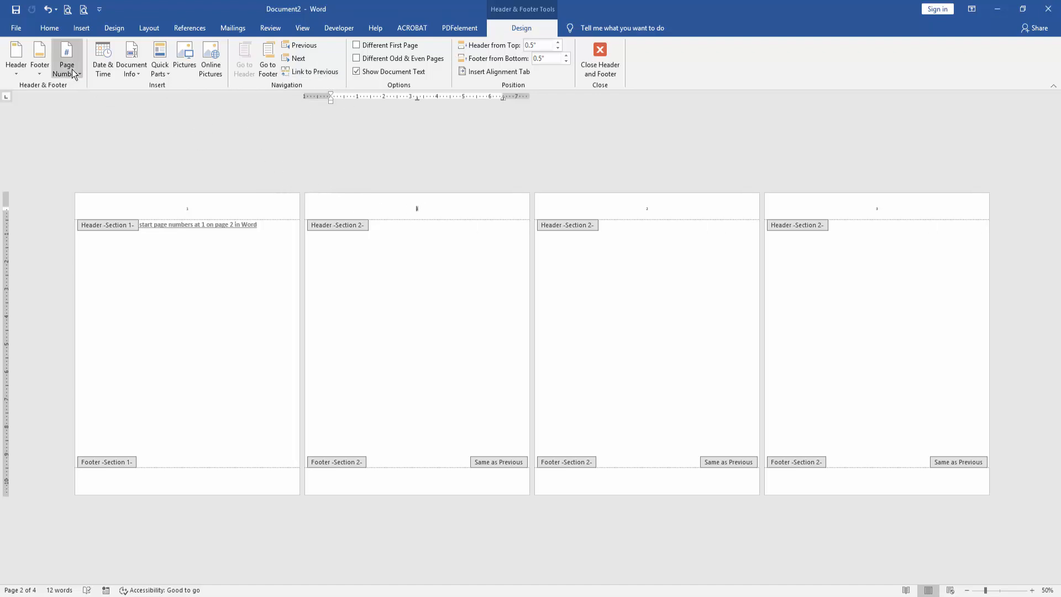
Step: Format section 2's page numbers to restart with Start at, and confirm
{"action": "left_click", "coordinate": [66, 60]}
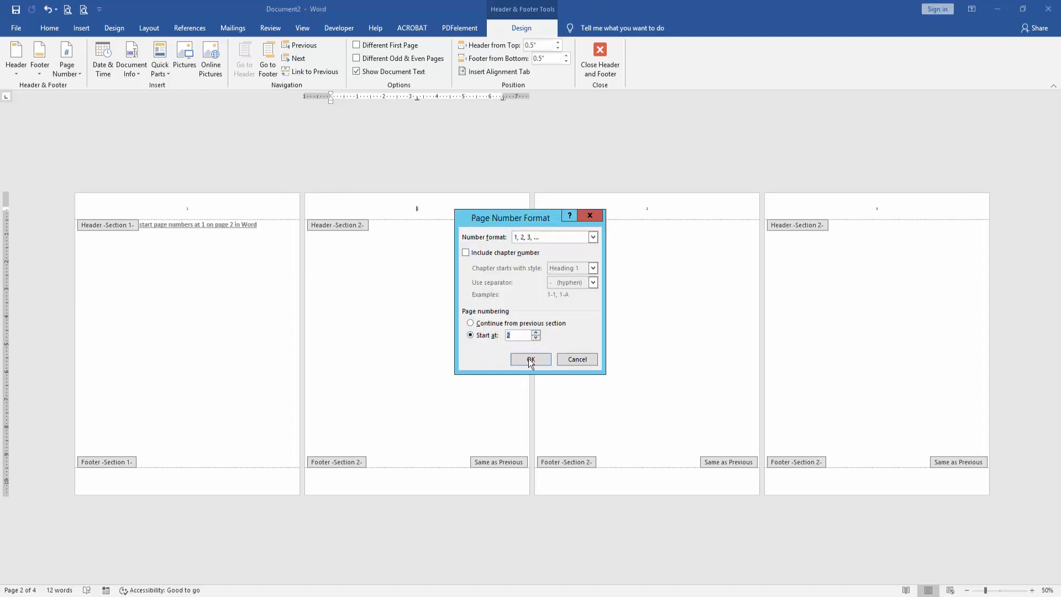
{"action": "left_click", "coordinate": [530, 359]}
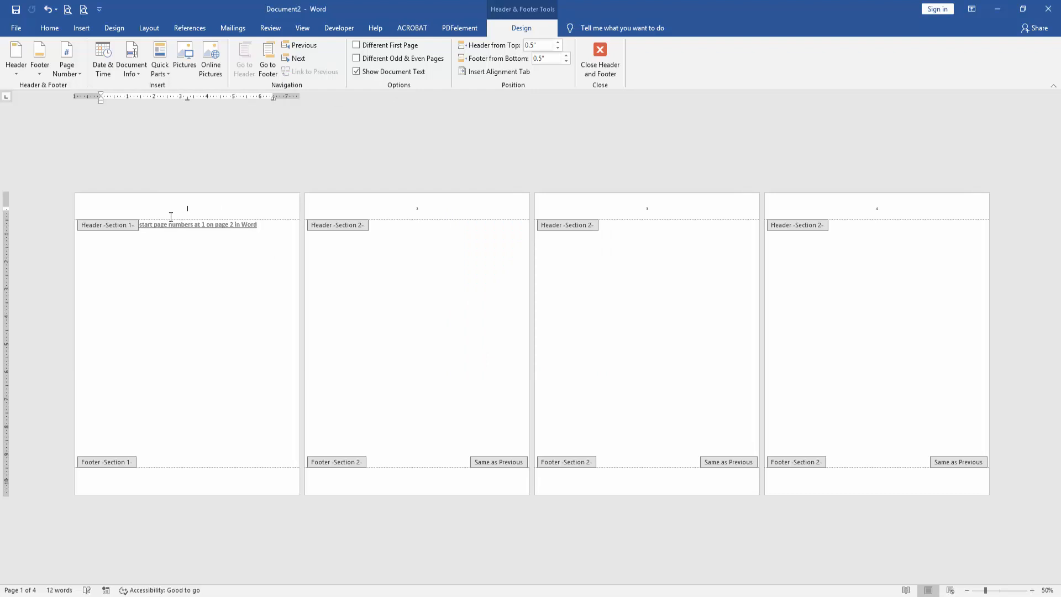
{"action": "mouse_move", "coordinate": [599, 60]}
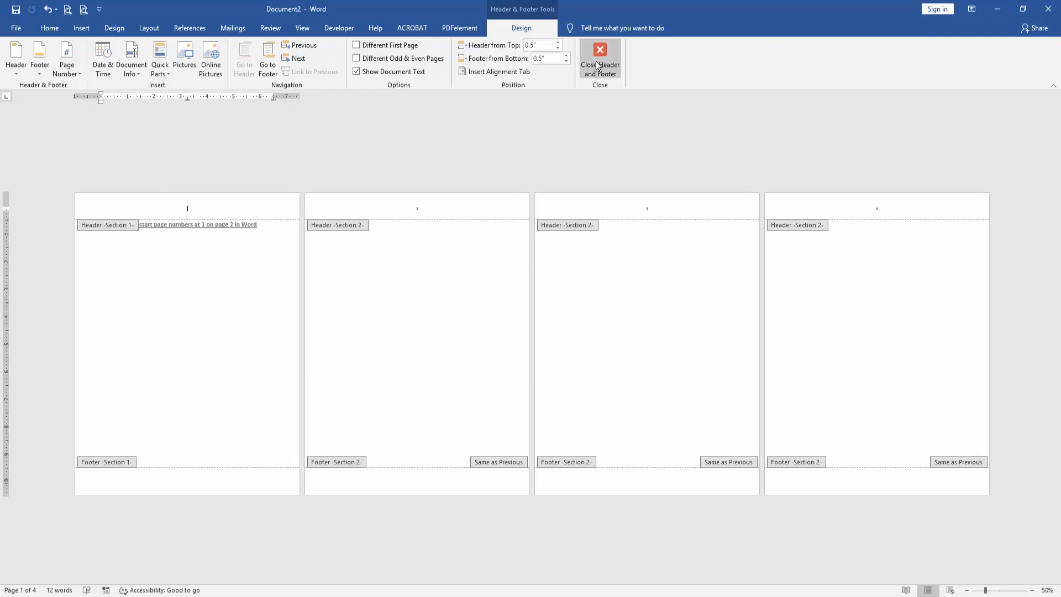
Step: Close the header, check numbers 2–4 on later pages, and place the cursor at the title's end
{"action": "left_click", "coordinate": [599, 59]}
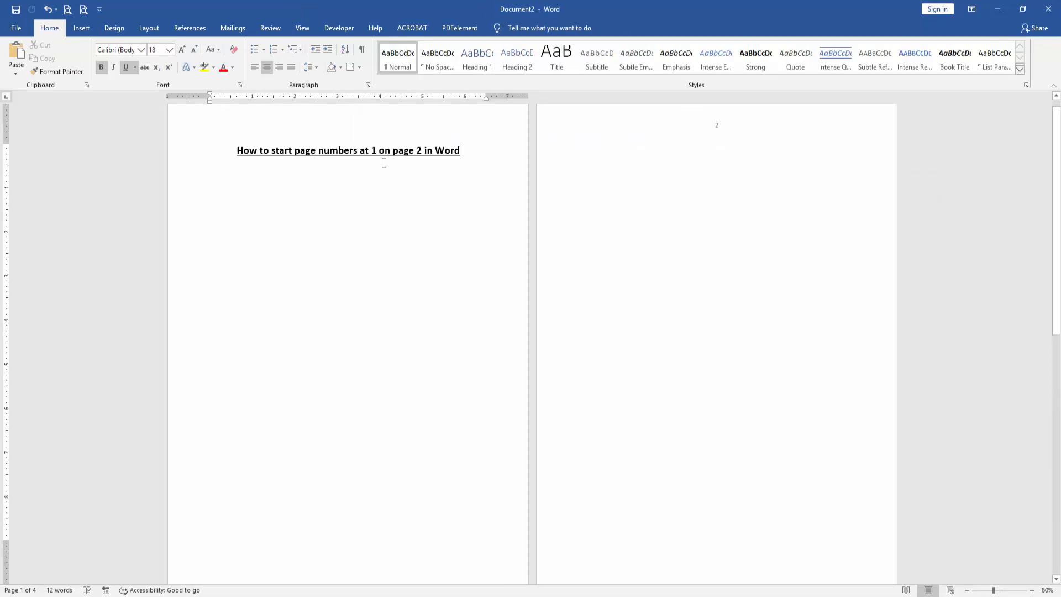
{"action": "mouse_move", "coordinate": [414, 163]}
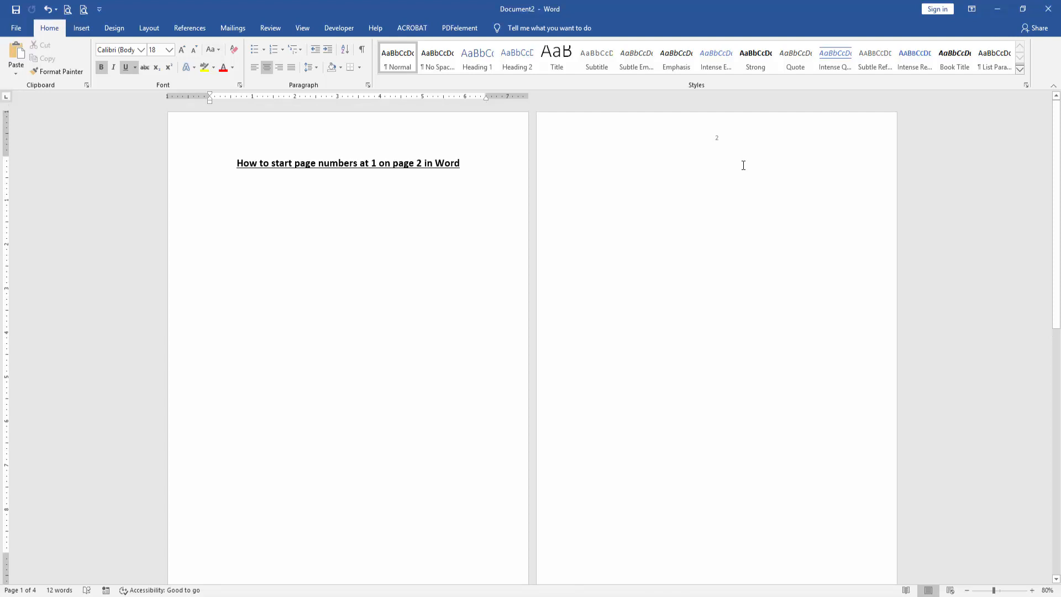
{"action": "scroll", "scroll_direction": "down", "scroll_amount": 3}
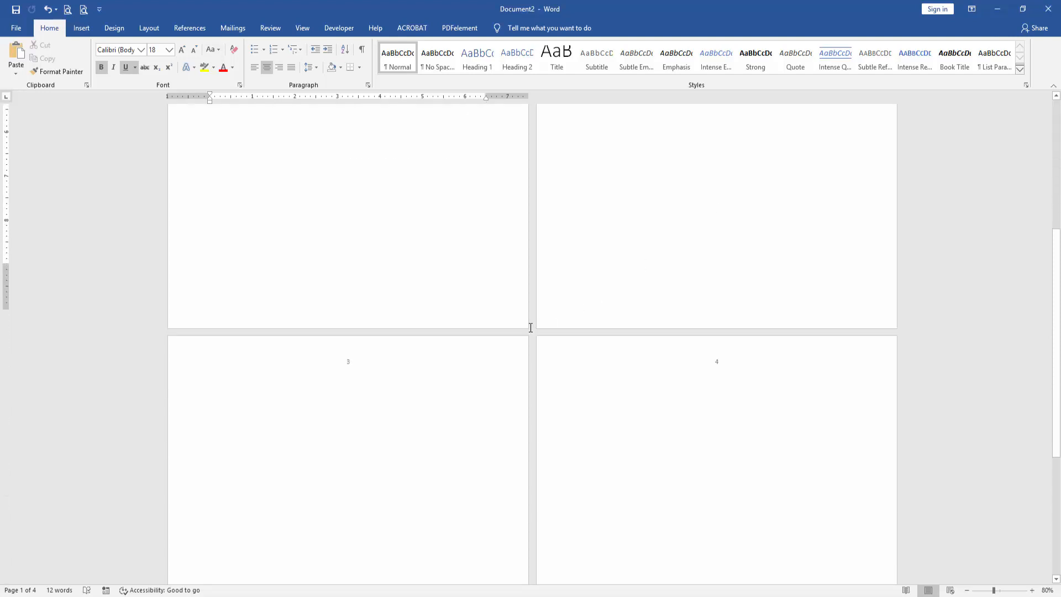
{"action": "scroll", "scroll_direction": "up", "scroll_amount": 3}
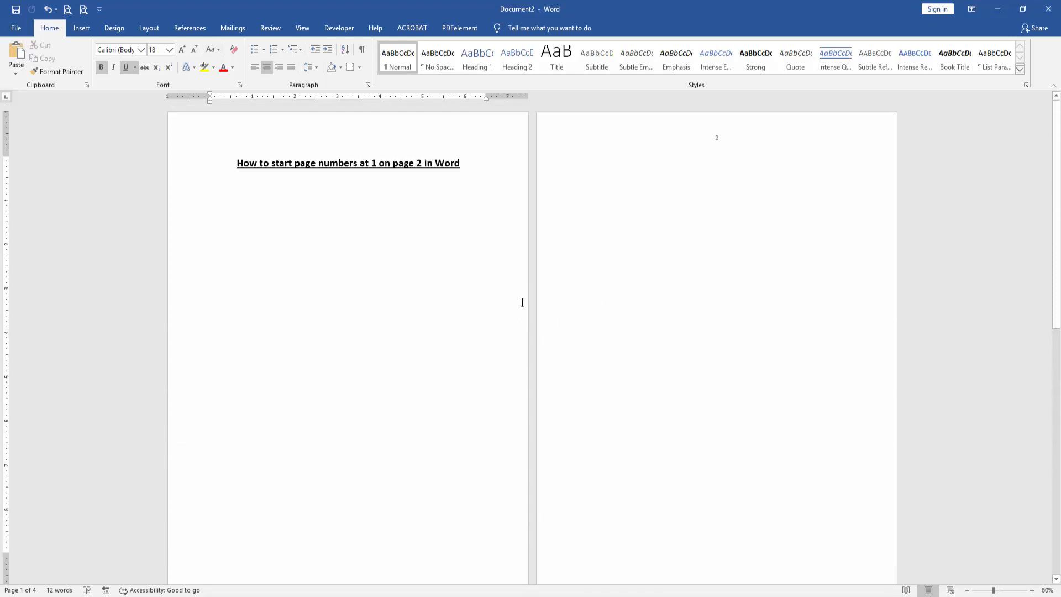
{"action": "left_click", "coordinate": [459, 163]}
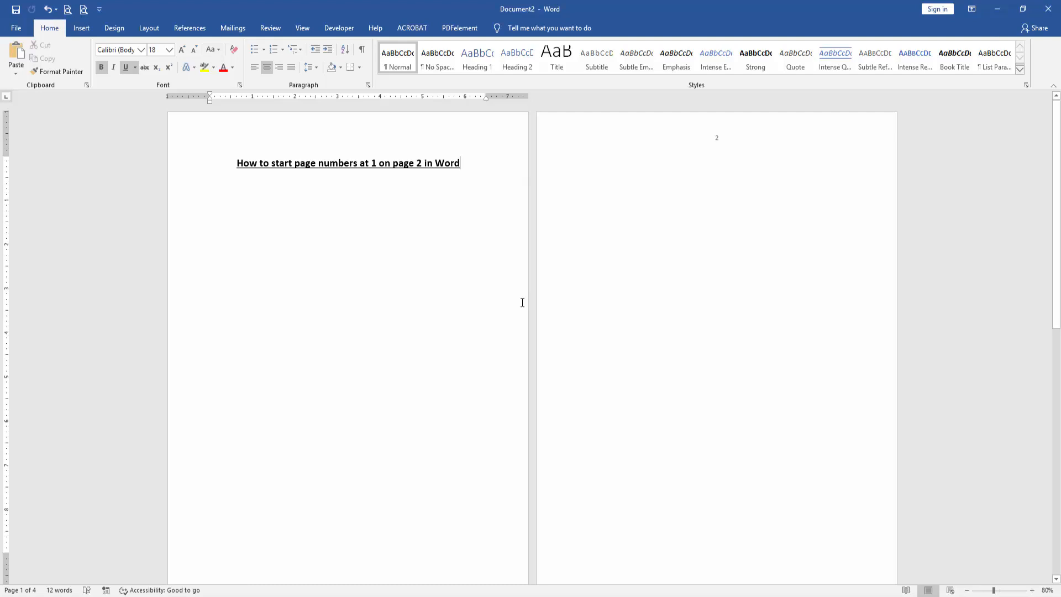